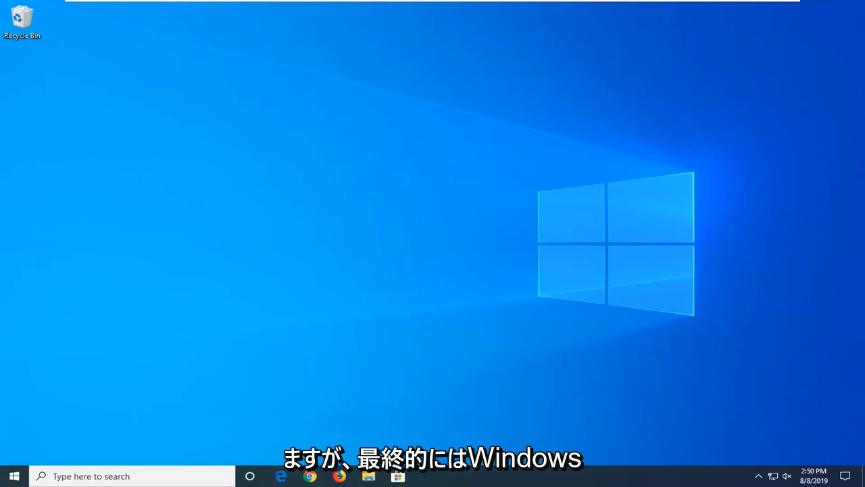
mouse_move(369, 188)
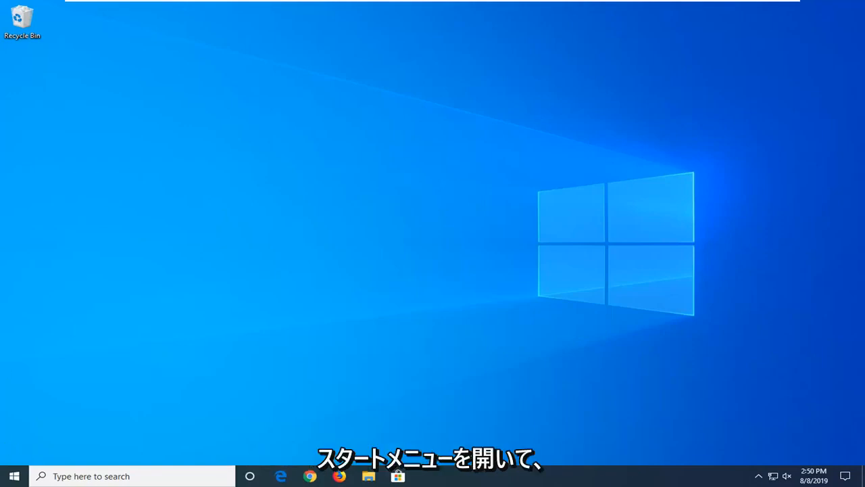
Search Start for cmd and launch Command Prompt as administrator, approving the UAC prompt.
click(12, 475)
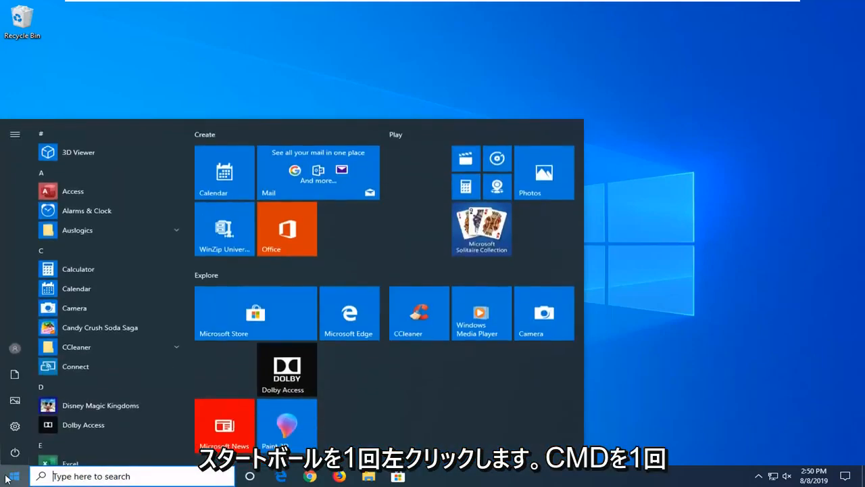
text(cmd)
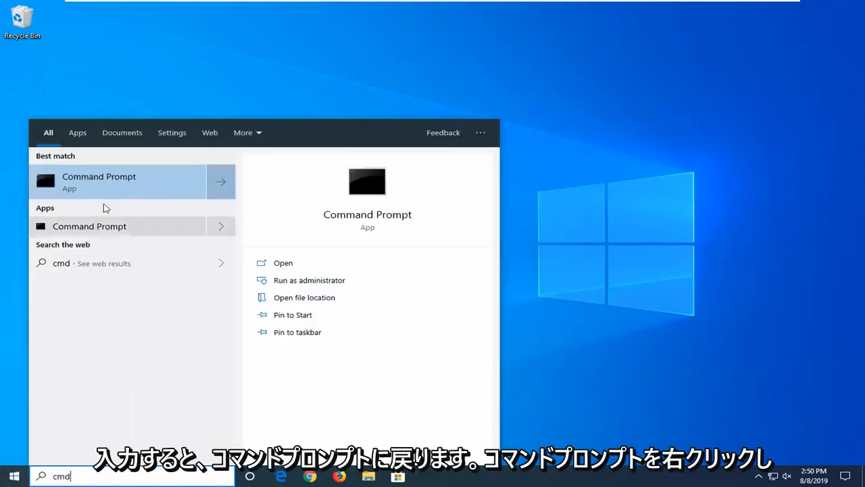
right_click(99, 181)
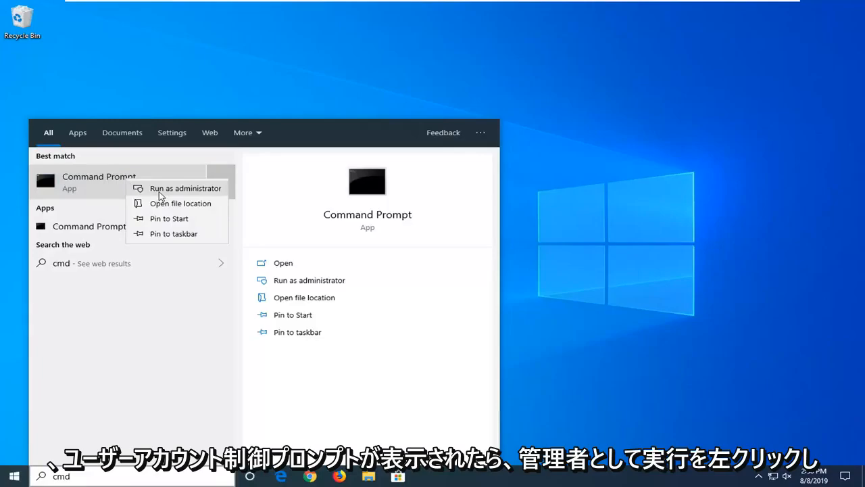
click(185, 188)
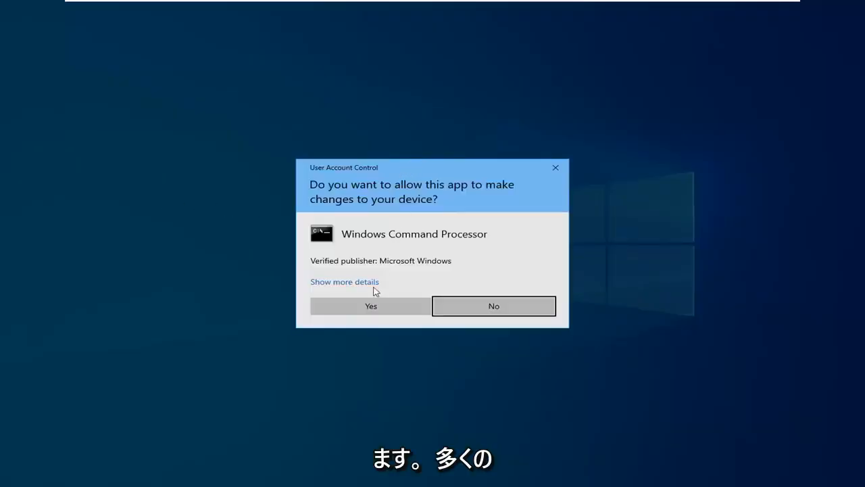
click(370, 306)
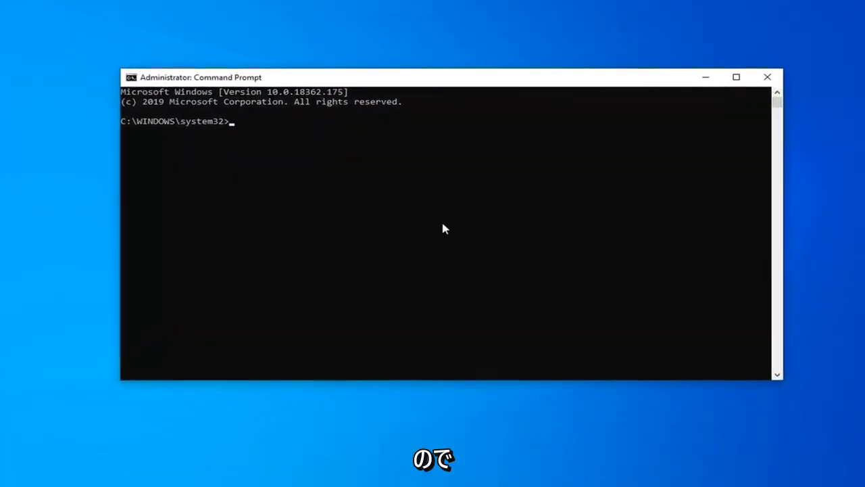
Open File Explorer on This PC, showing folders, Local Disk (C:) and the DVD drive.
click(10, 480)
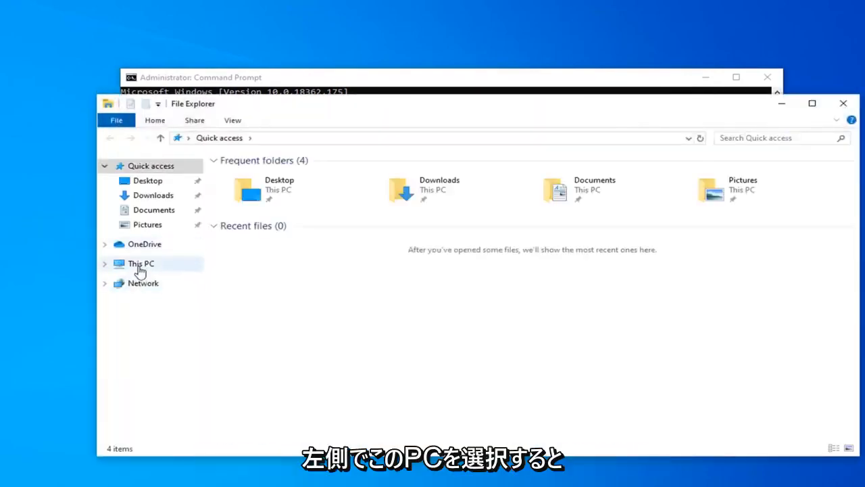
click(141, 262)
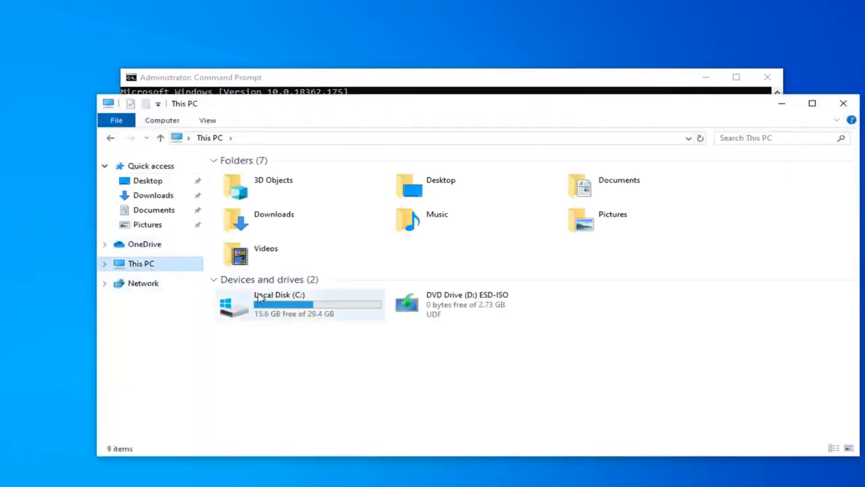
mouse_move(236, 307)
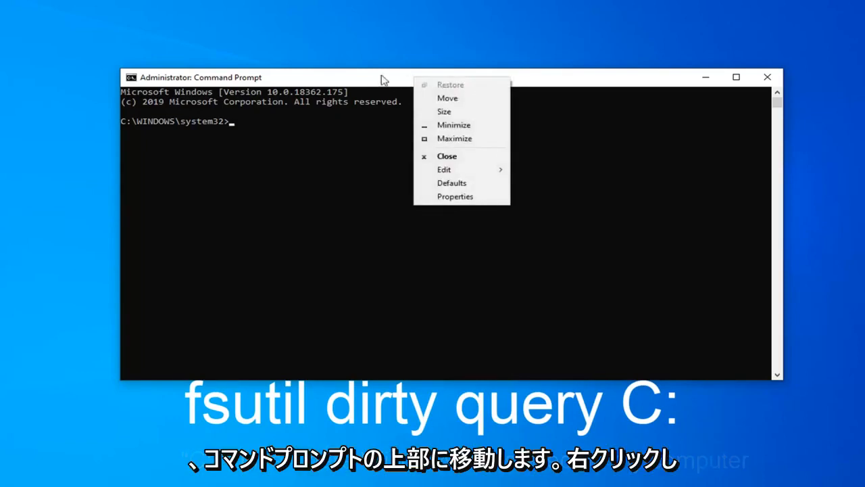
mouse_move(460, 169)
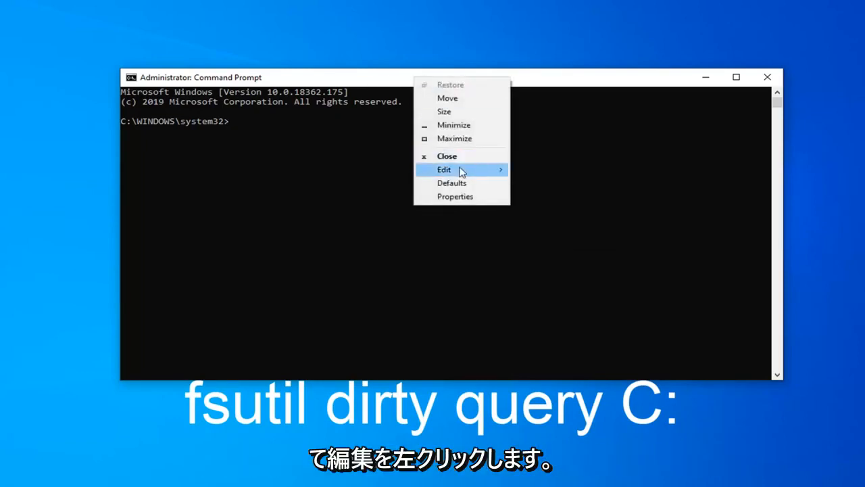
Run 'fsutil dirty query C:' and 'chkntfs /x c:', then close Command Prompt.
click(444, 170)
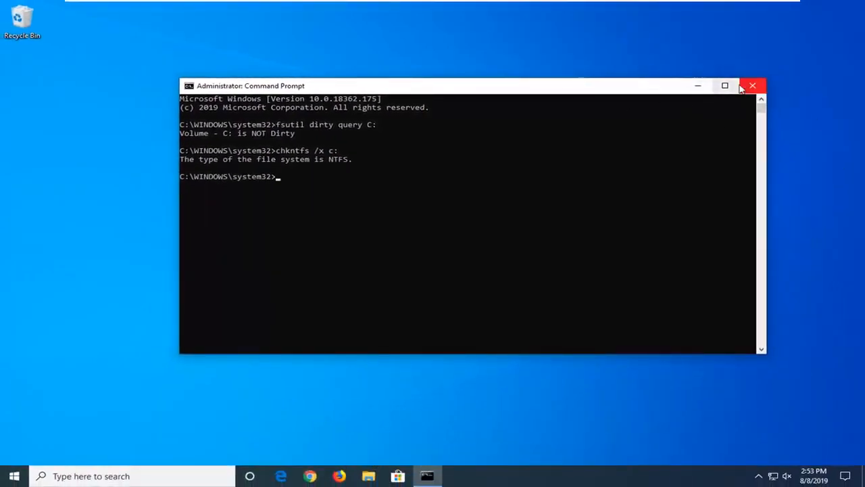
click(753, 85)
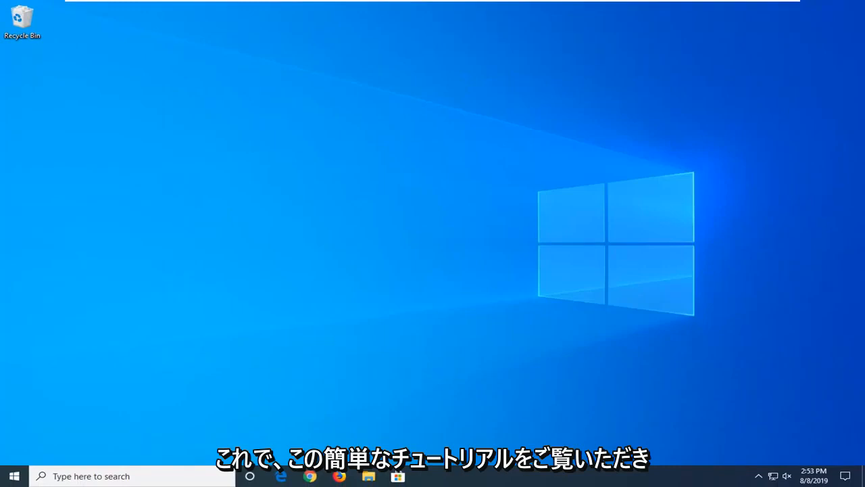